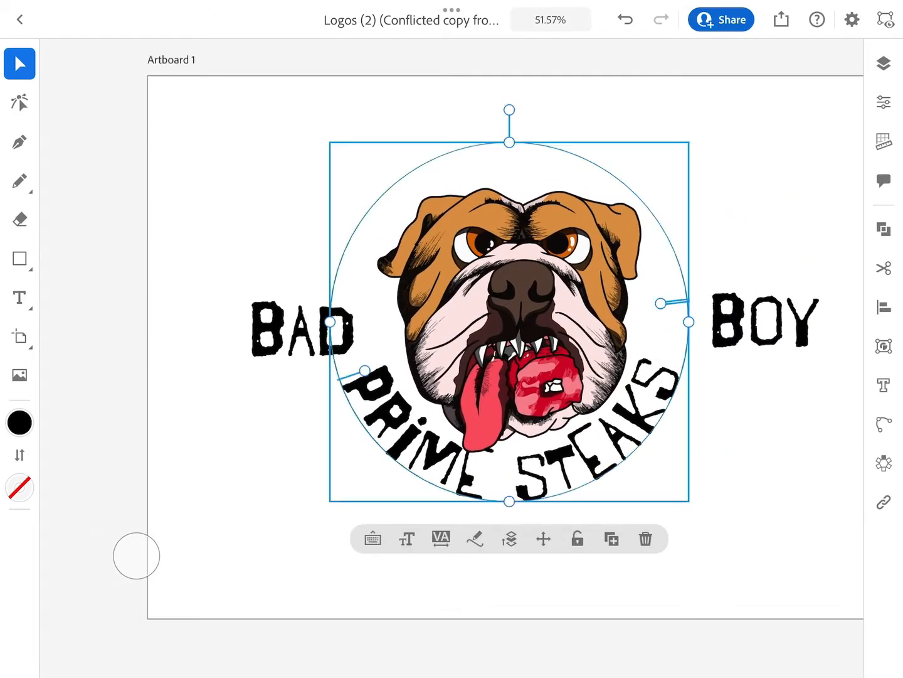
# Outline the curved PRIME STEAKS text via Type > Outline and finish Direct selection editing.
pyautogui.click(883, 346)
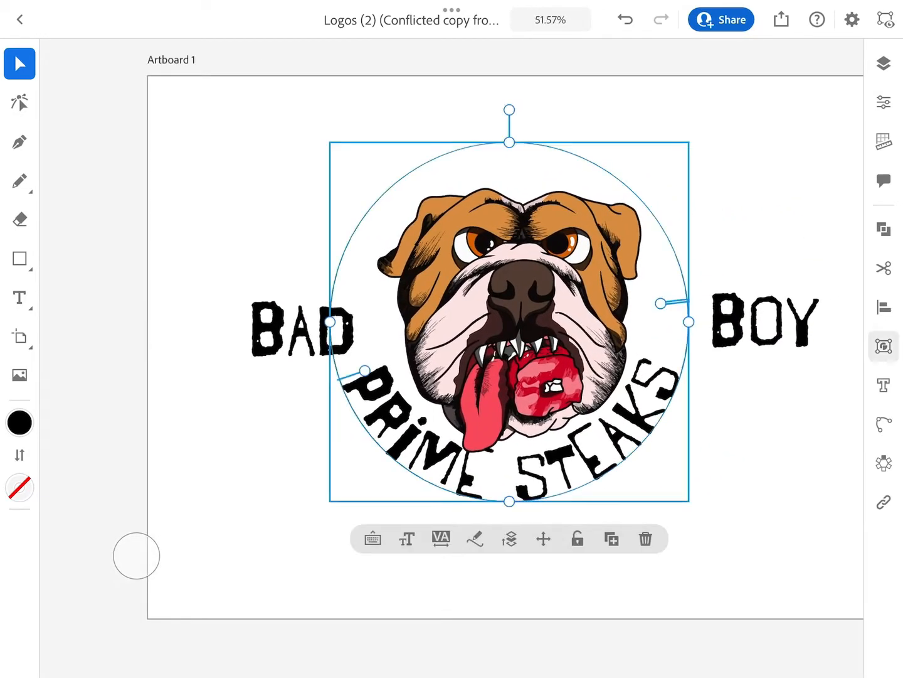
pyautogui.click(884, 346)
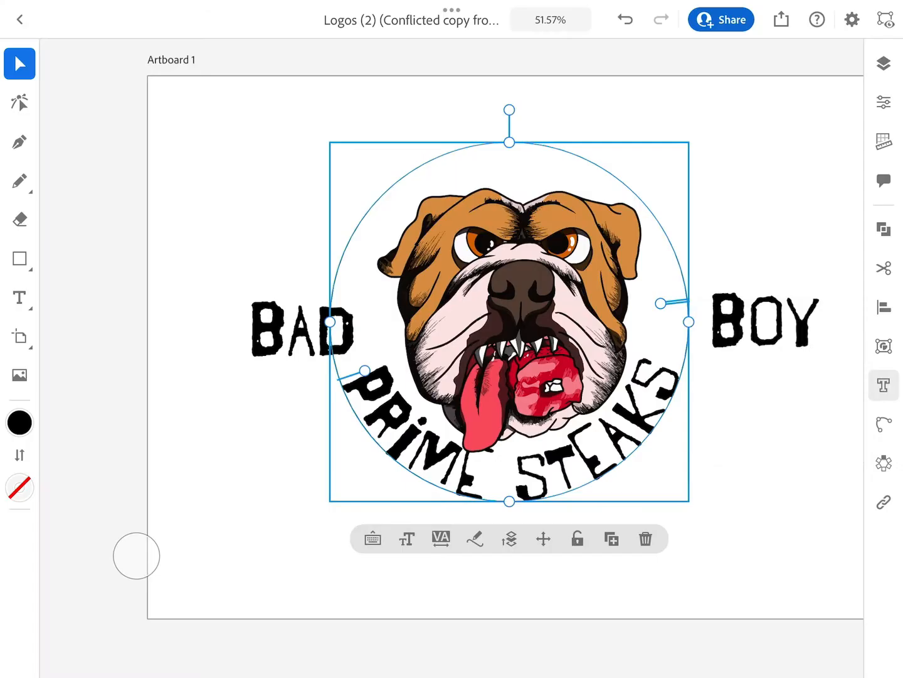
pyautogui.click(884, 384)
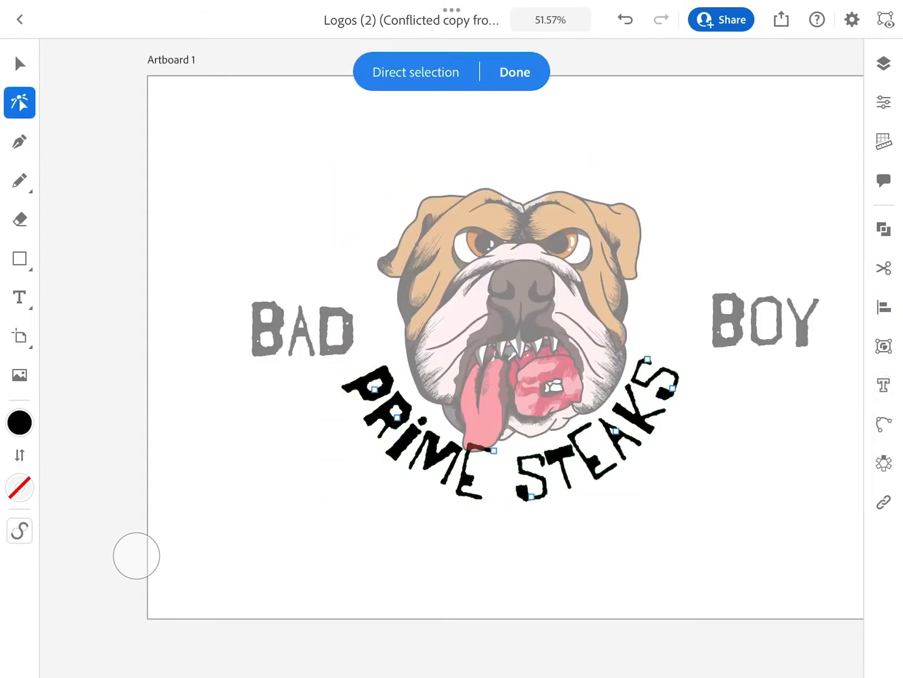
pyautogui.click(883, 63)
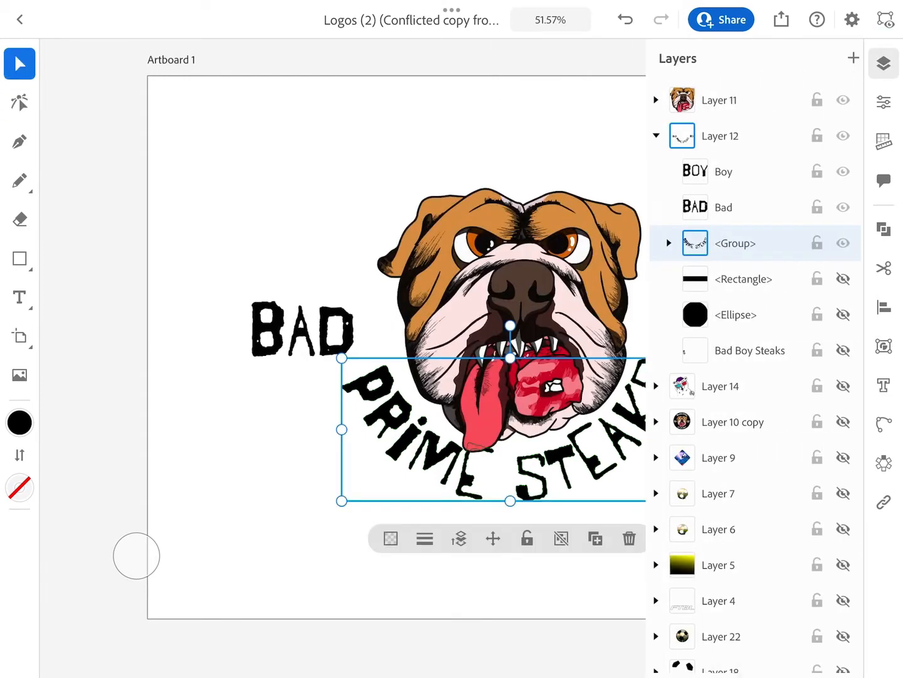
# Expand the PRIME STEAKS group in Layers and group its letter compound paths together.
pyautogui.click(668, 244)
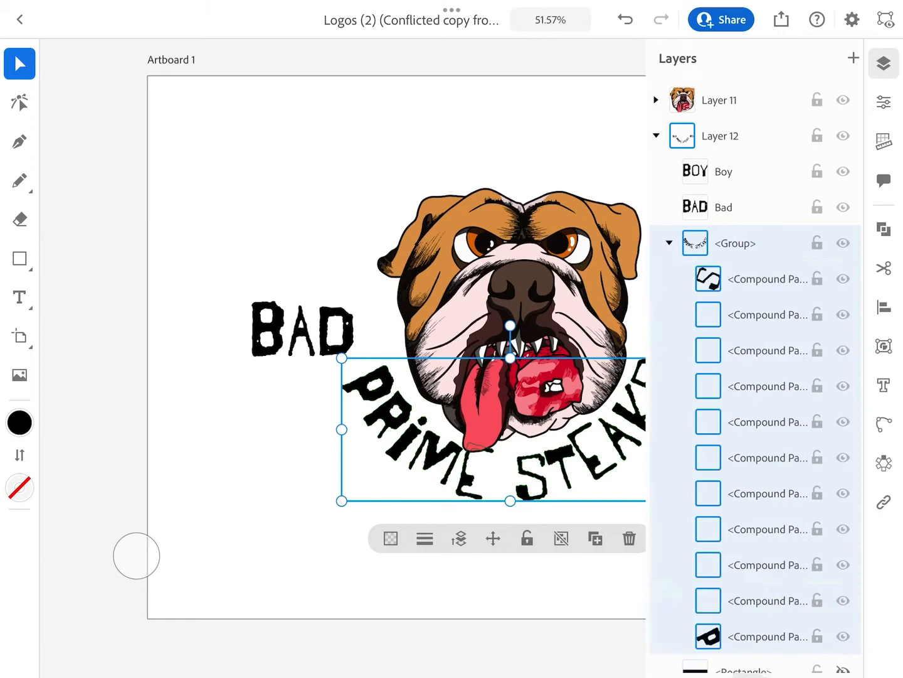
pyautogui.scroll(-3)
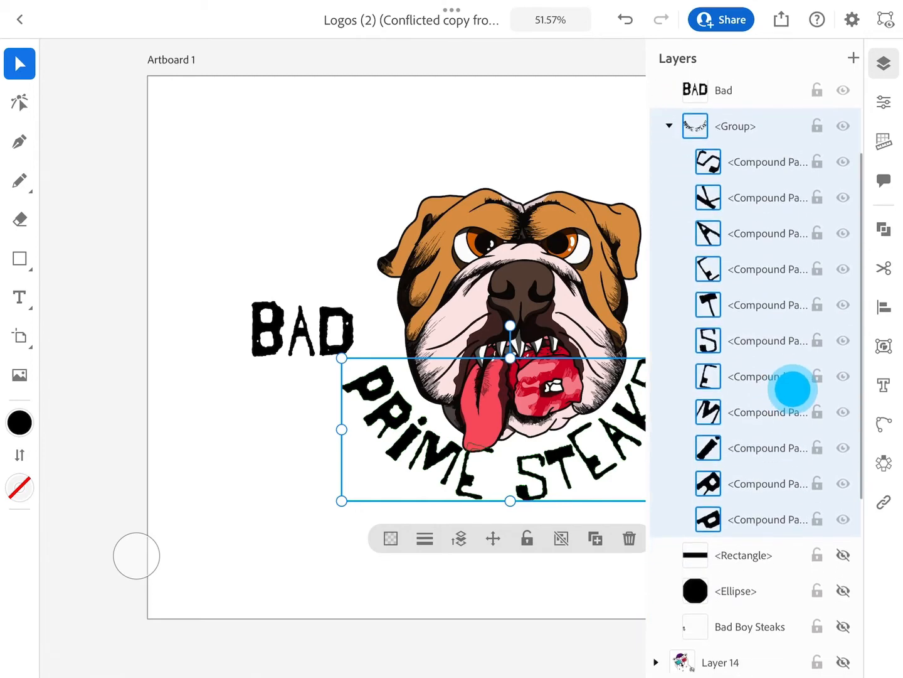
pyautogui.scroll(3)
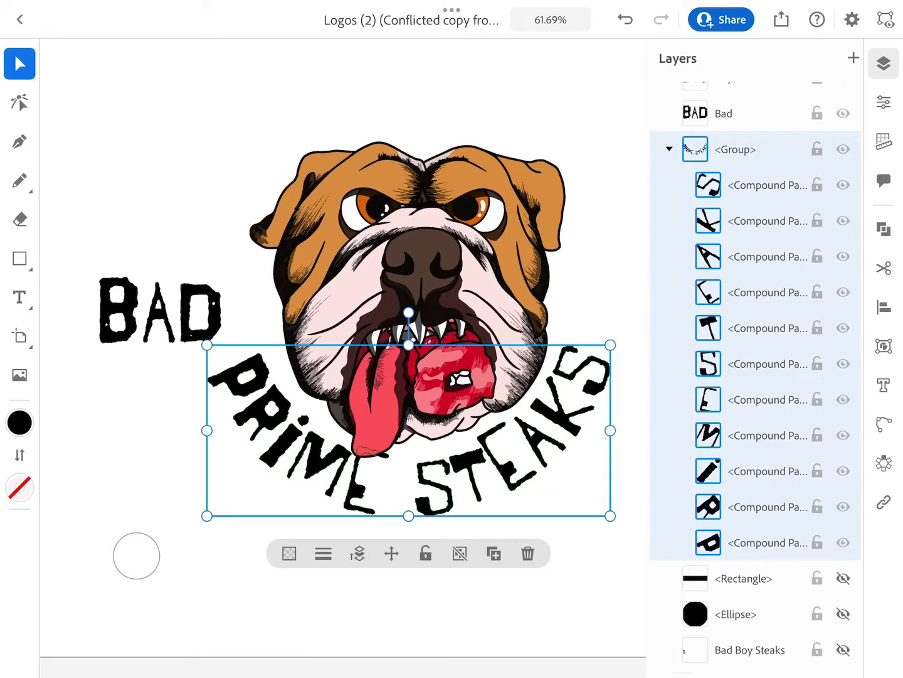
pyautogui.click(843, 183)
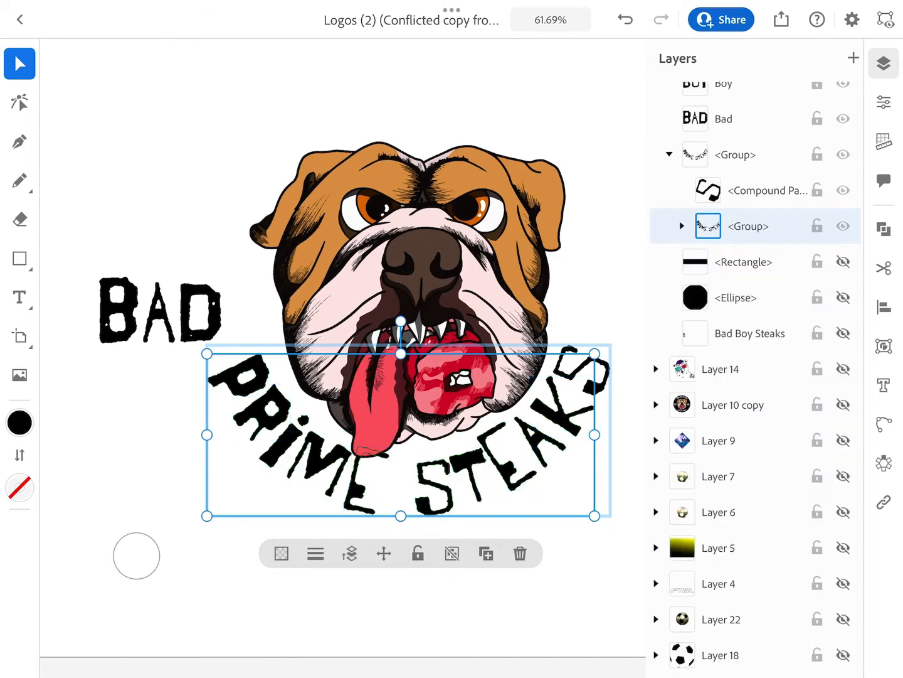
# Make the grouped PRIME STEAKS letter outlines into a single compound path via Object.
pyautogui.click(683, 226)
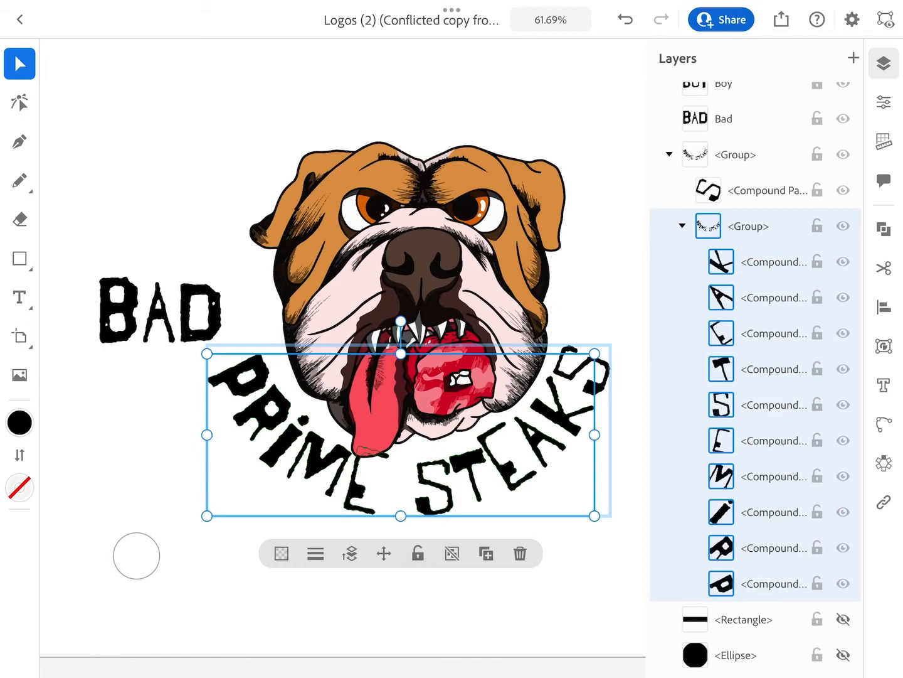
pyautogui.click(677, 226)
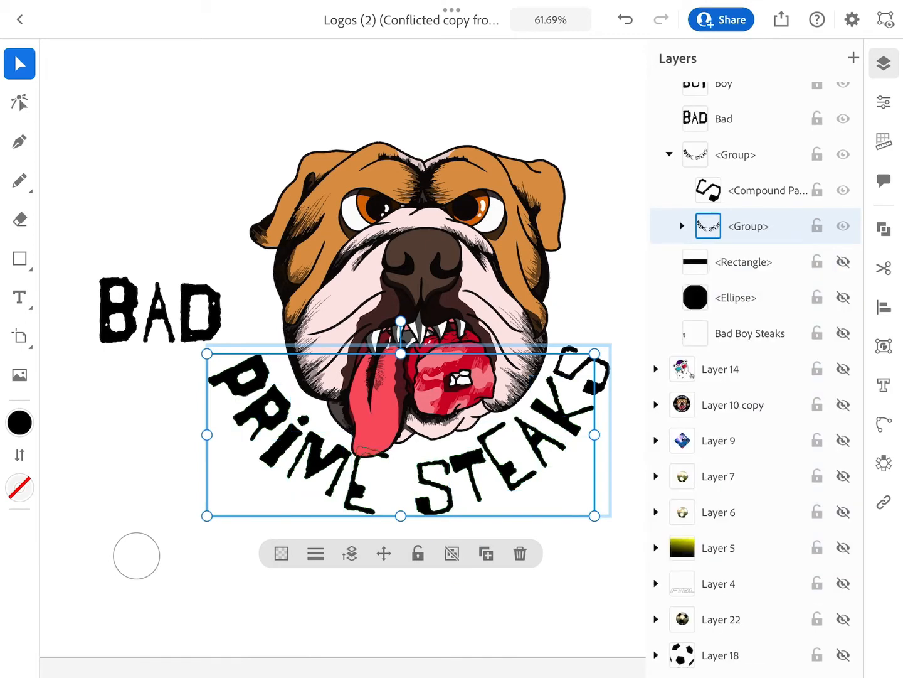
pyautogui.click(883, 346)
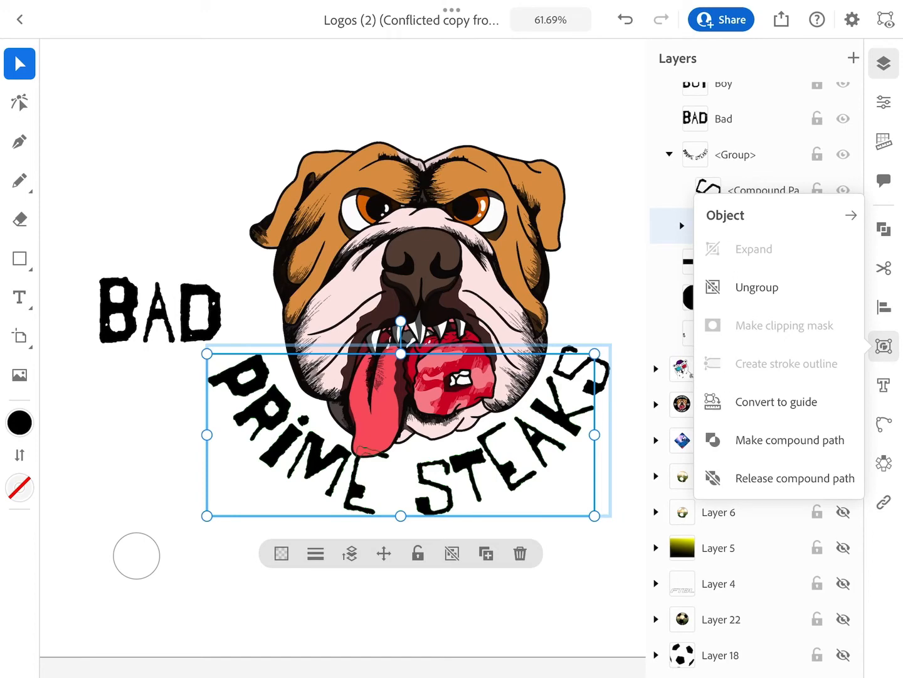
pyautogui.click(790, 439)
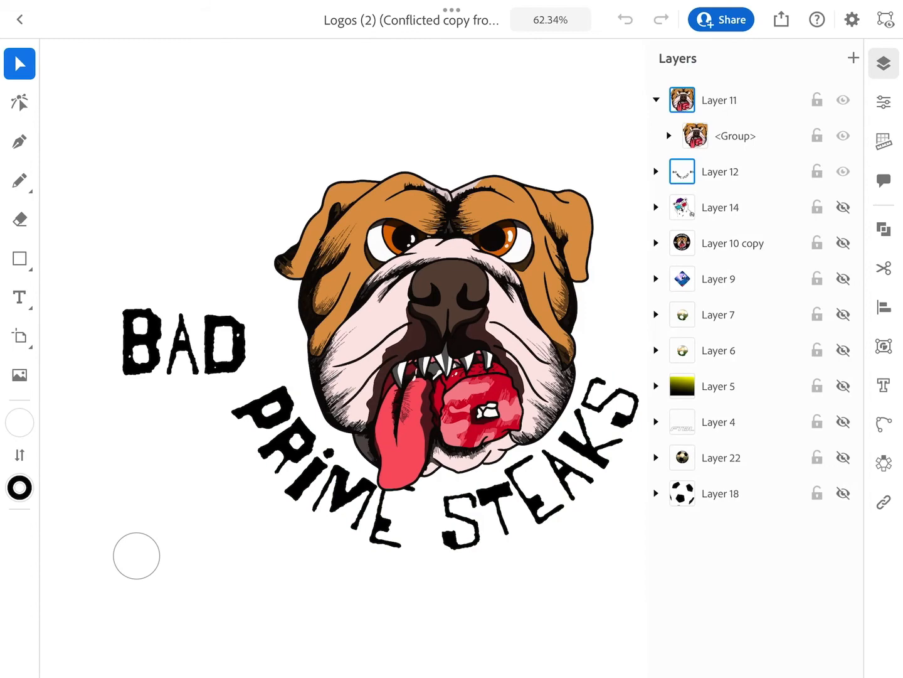
# Select the BAD text in Layers and convert it to outlined letter shapes.
pyautogui.click(657, 171)
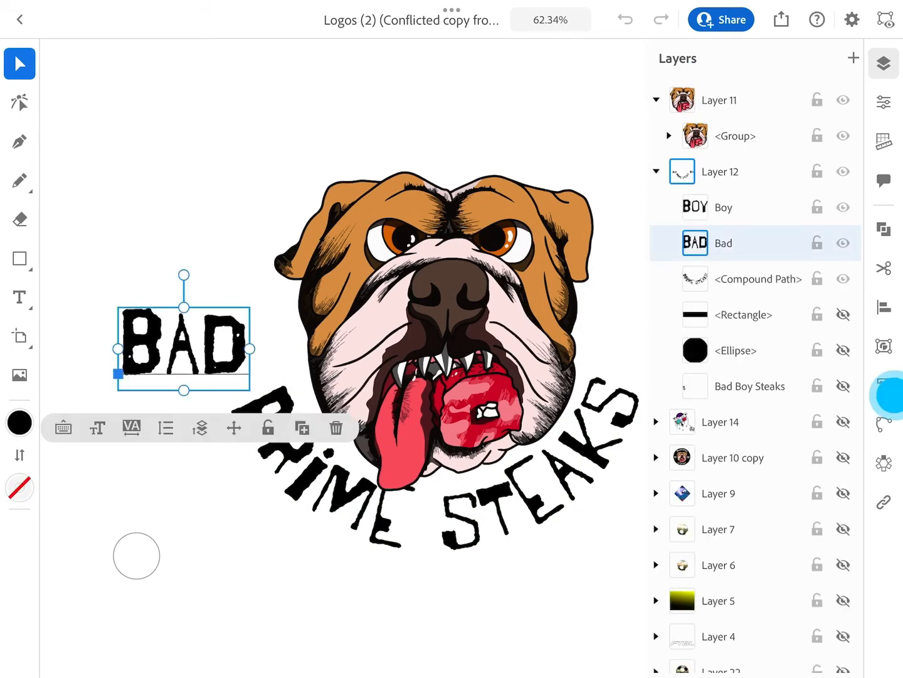
pyautogui.click(883, 386)
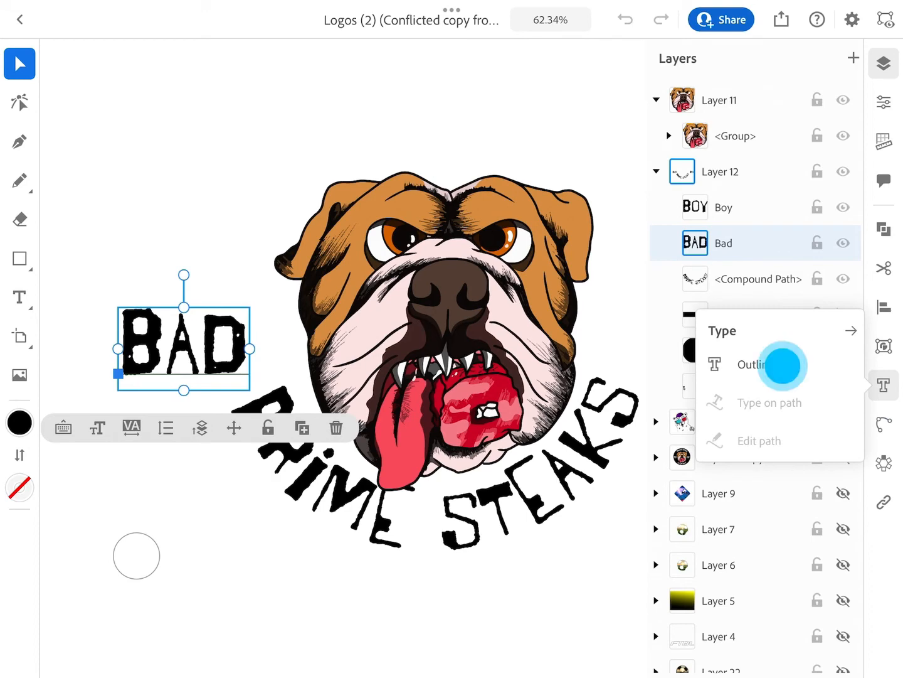
pyautogui.click(756, 364)
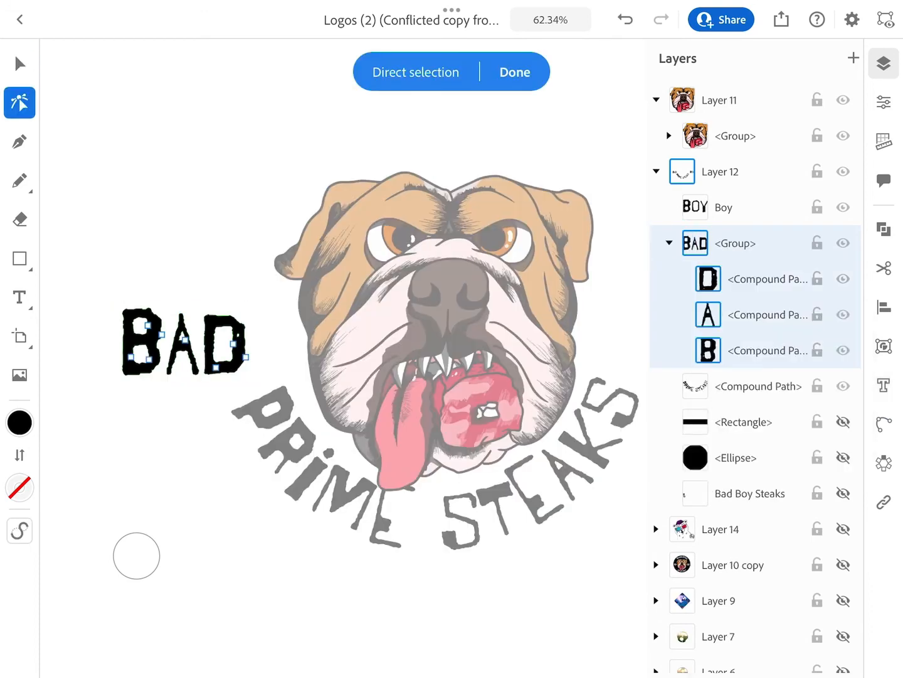
pyautogui.click(669, 243)
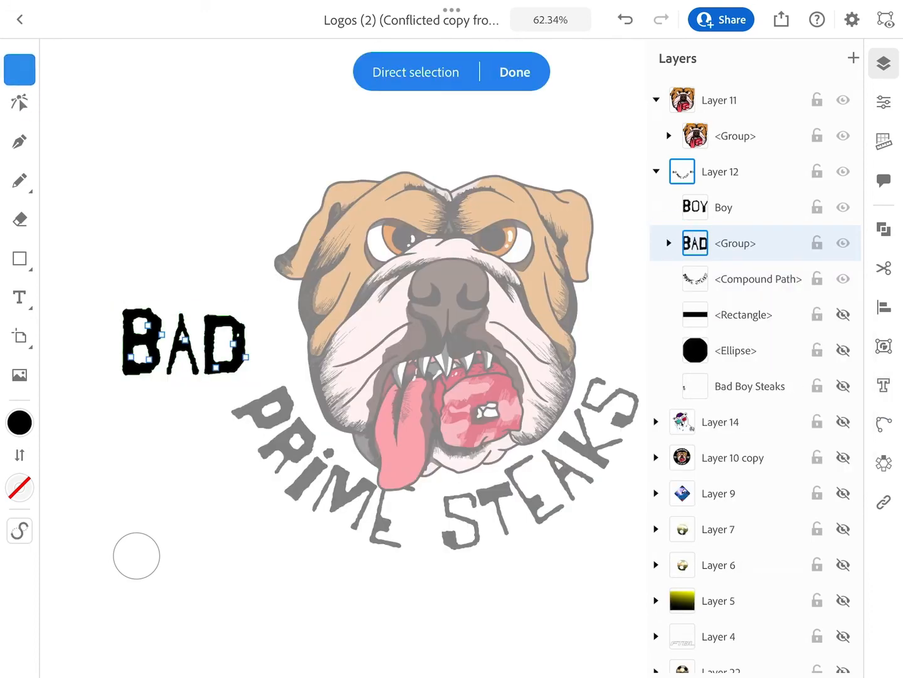
pyautogui.click(515, 71)
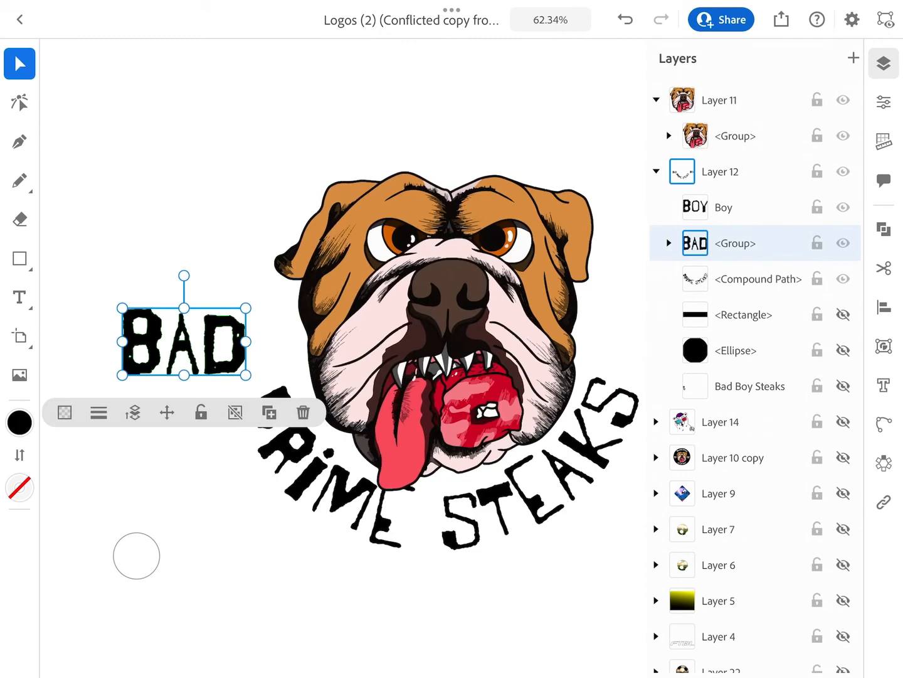
# Merge the BAD letter outlines into one compound path via Object > Make compound path.
pyautogui.click(883, 346)
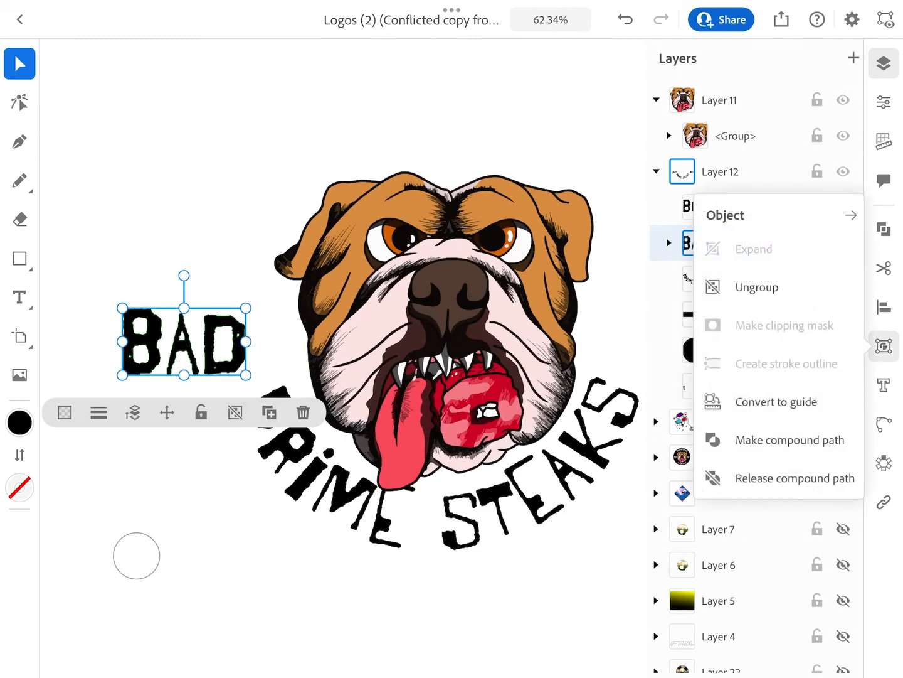
pyautogui.click(789, 439)
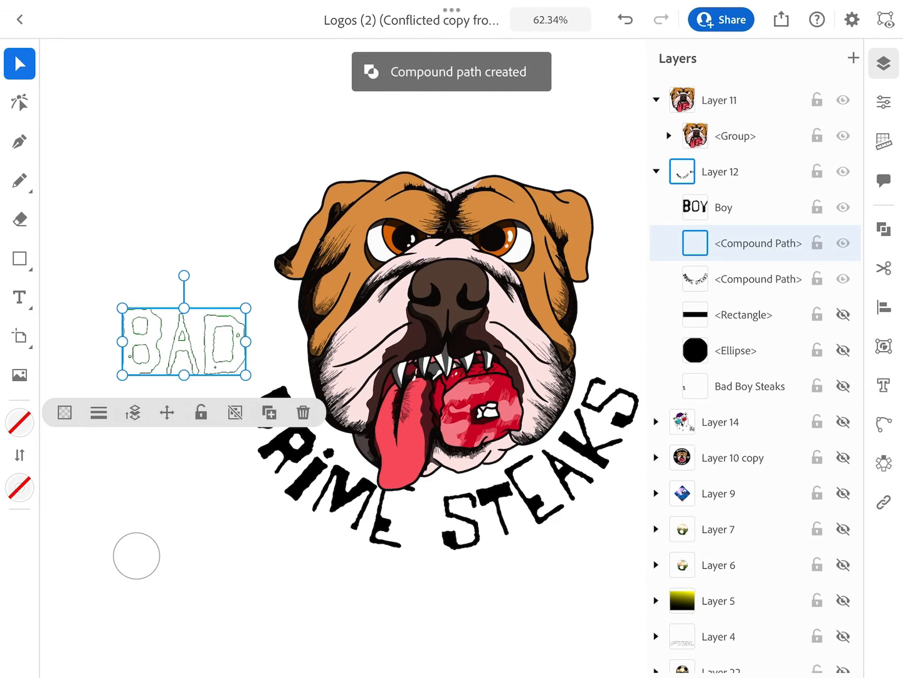
# Set the BAD compound path's fill to solid black (000000).
pyautogui.click(20, 421)
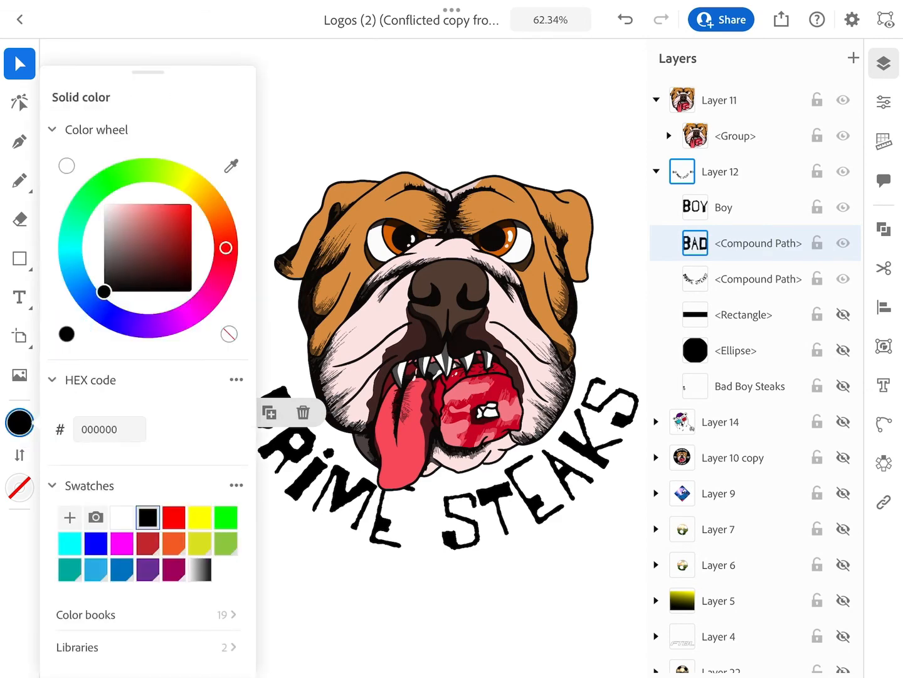
pyautogui.click(182, 341)
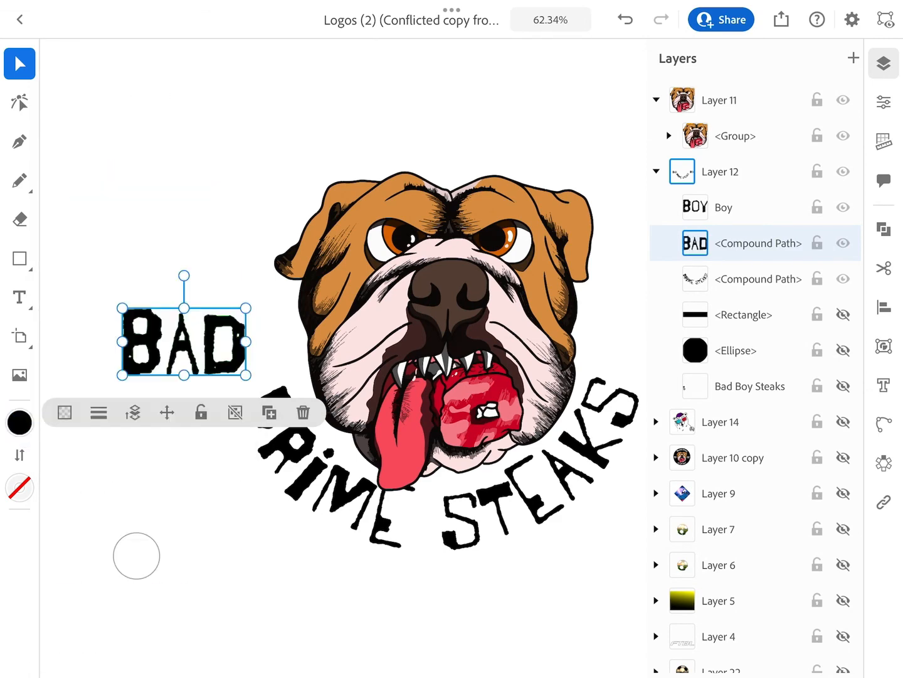